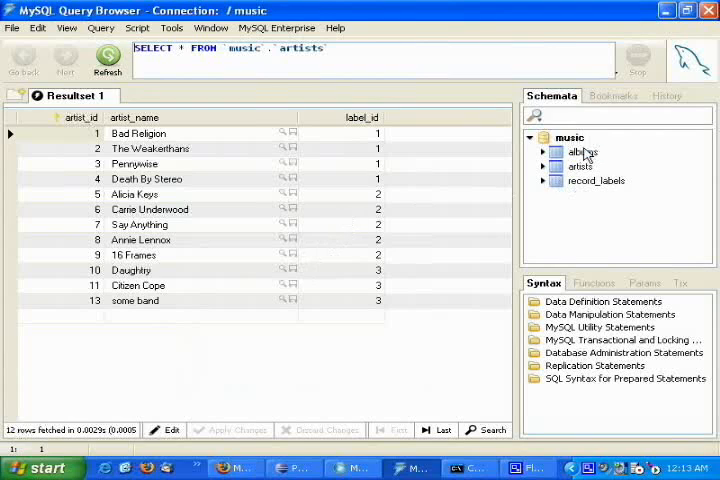
Change into scripts\install, list it, and start typing php fuse_scaffold.php
click(596, 180)
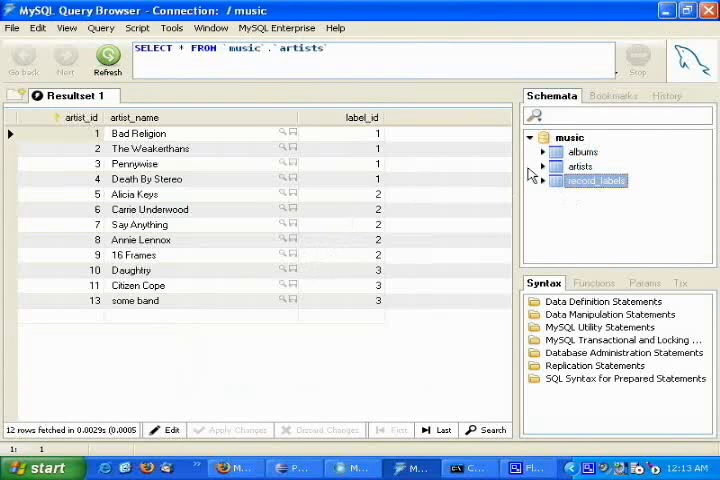
mouse_move(605, 205)
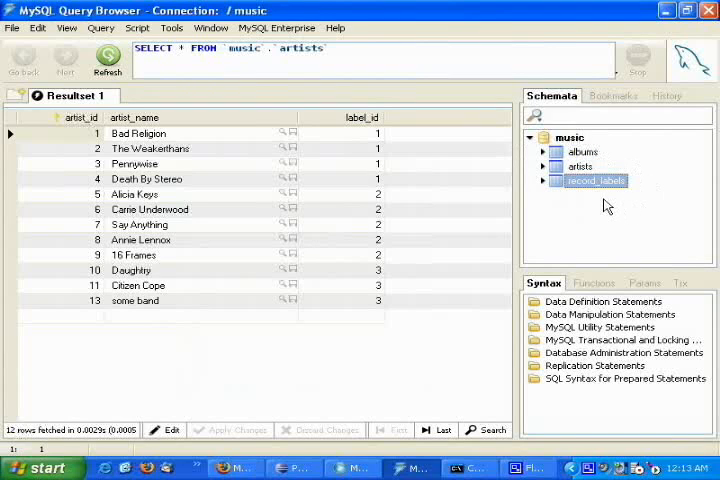
mouse_move(598, 210)
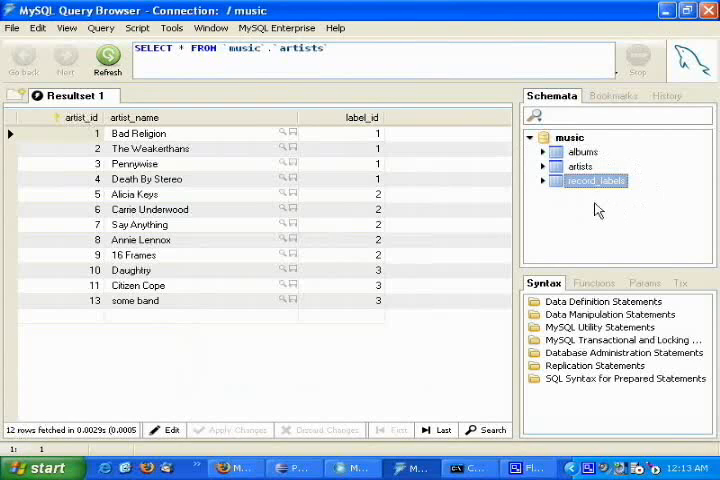
click(468, 467)
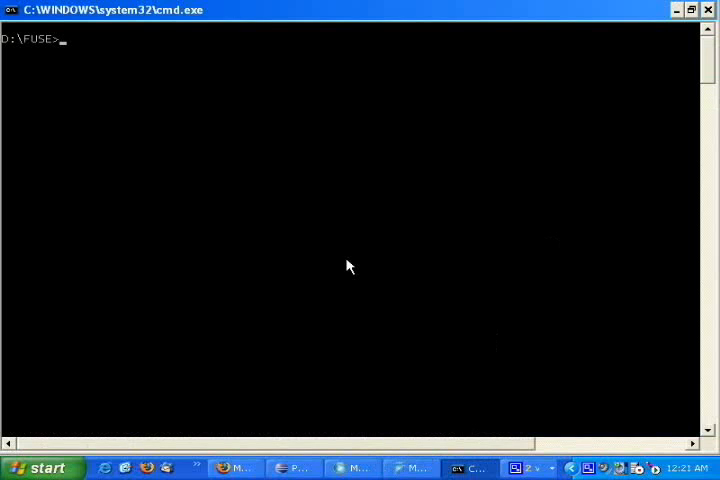
text(cd s)
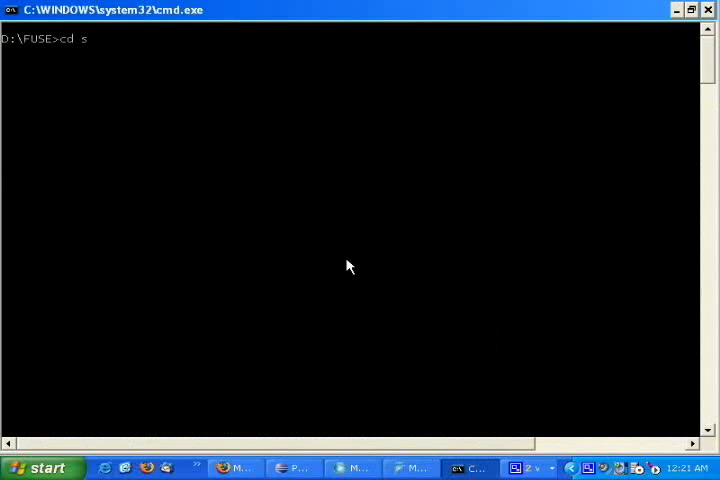
key(Return)
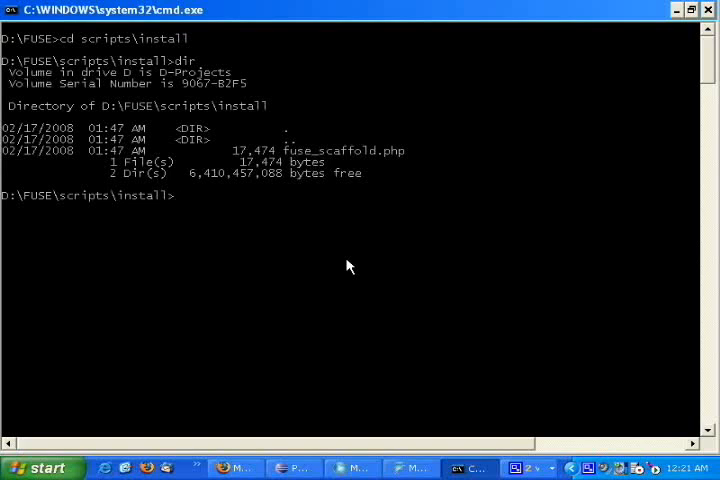
text(php fuse_scaffold.ph)
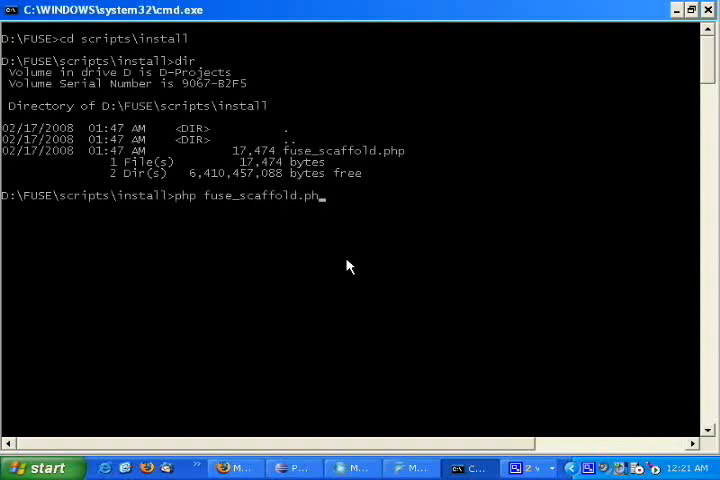
key(Return)
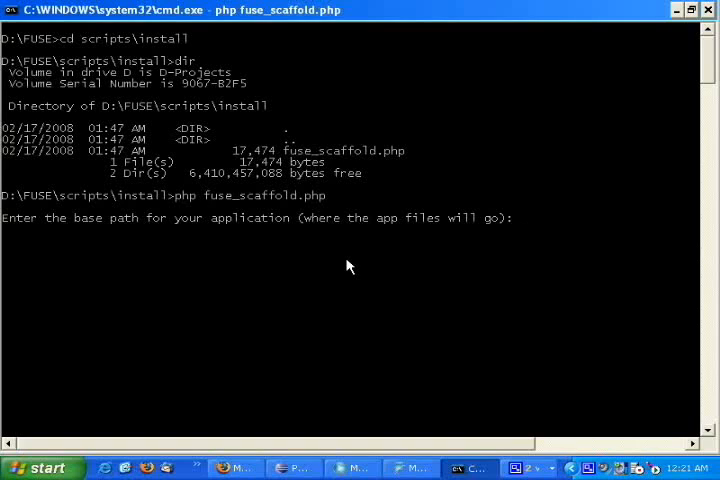
text(D:)
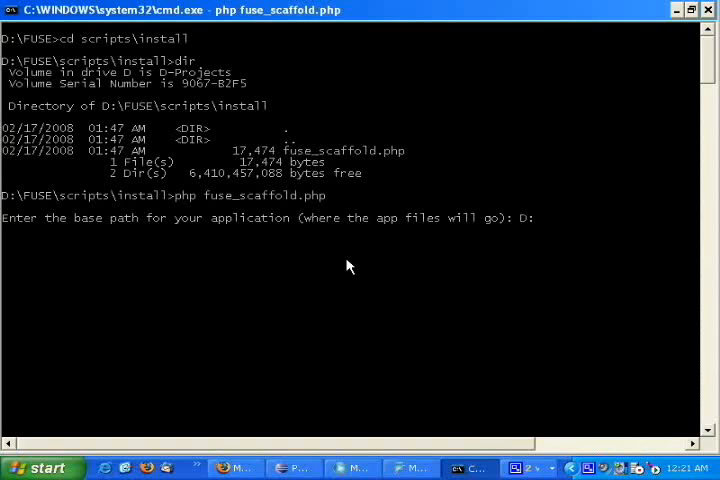
text(\Example\Music)
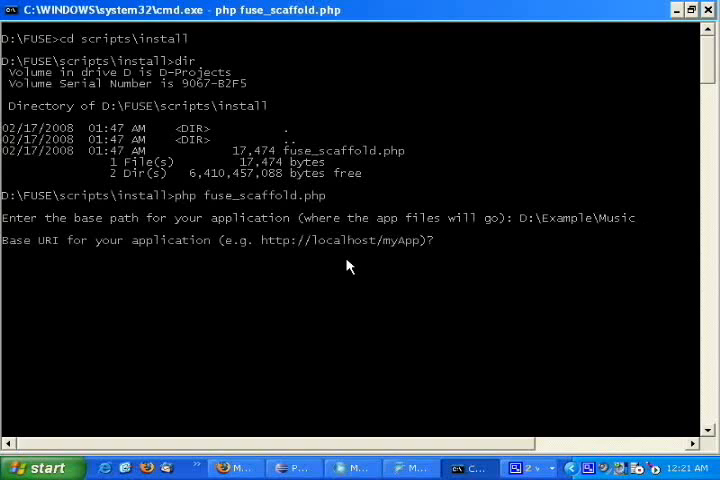
text(http://localhost/)
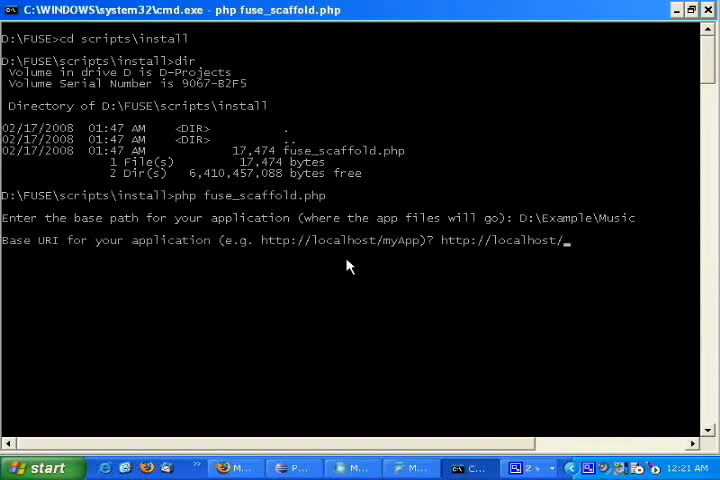
text(projects/Mu)
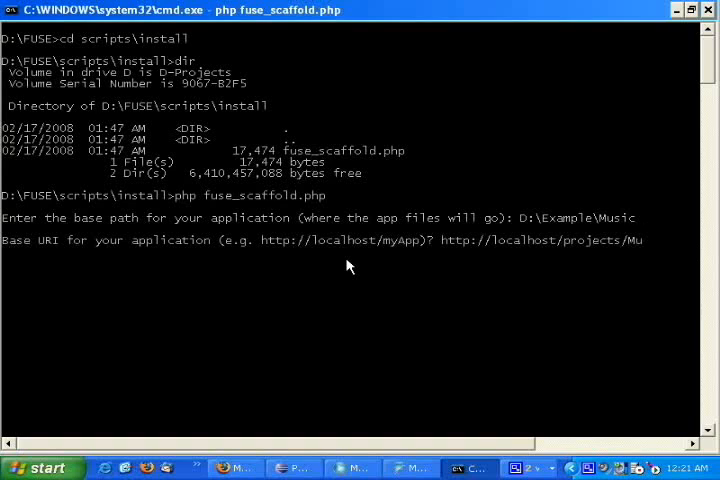
key(Return)
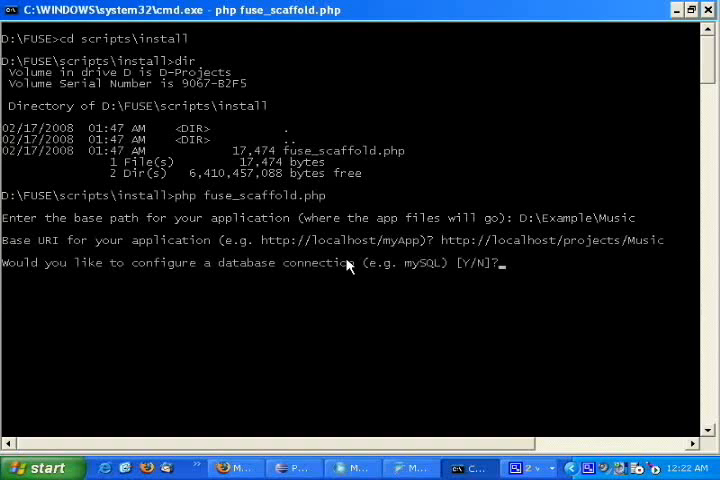
Enable the database connection (localhost, musicus), set FUSE path D:\FUSE, and confirm
text(Y)
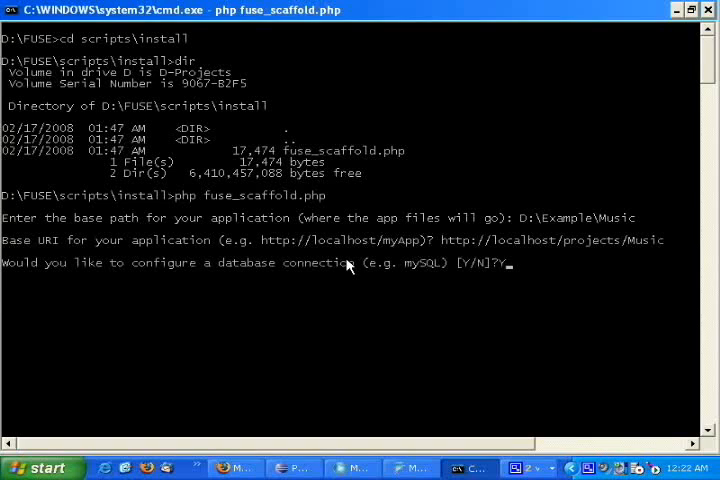
key(Return)
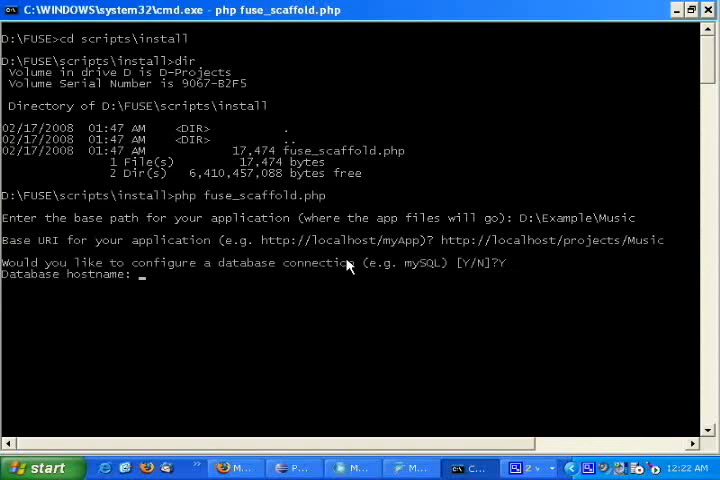
text(localhost)
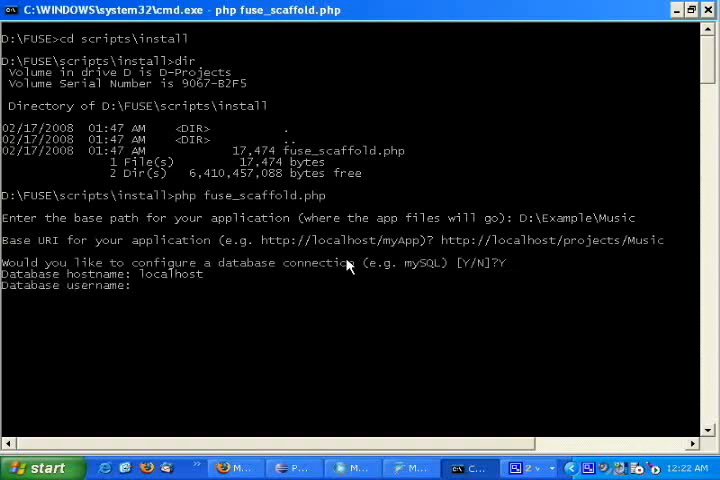
text(musicuser)
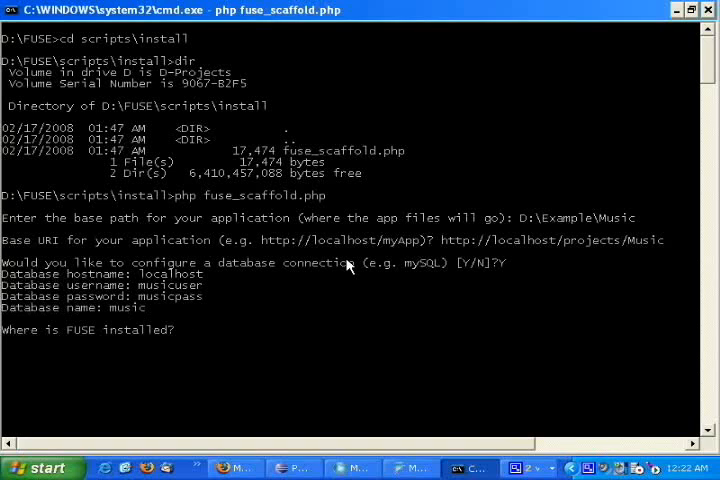
text(D:\)
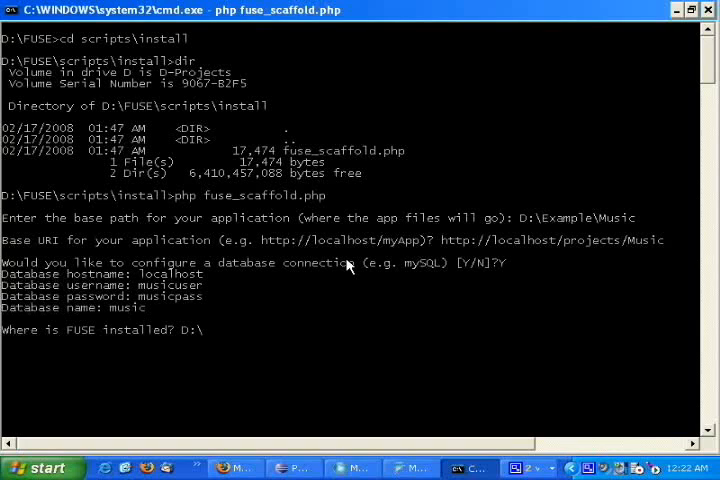
text(FUSE)
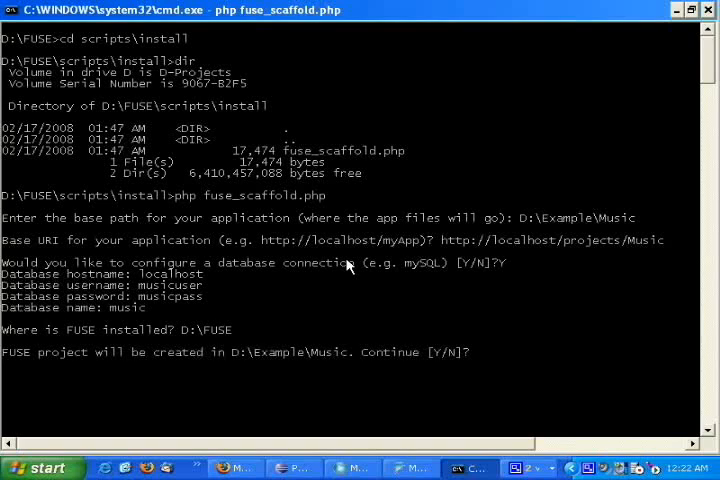
text(Y)
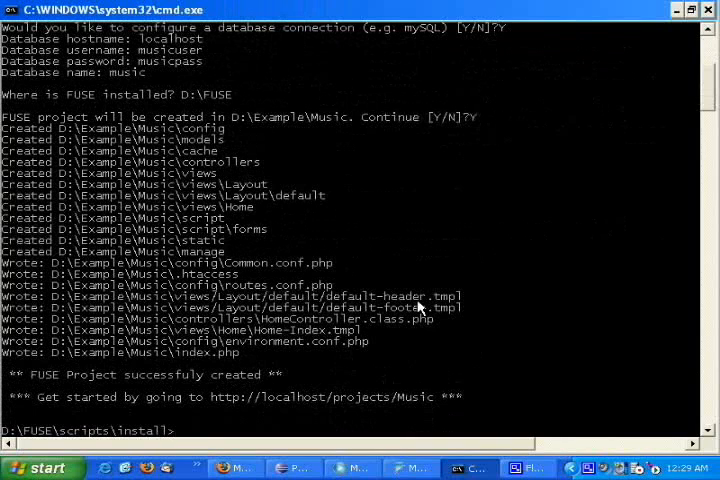
Switch to Eclipse to view the generated Music project folders in the Navigator
click(293, 467)
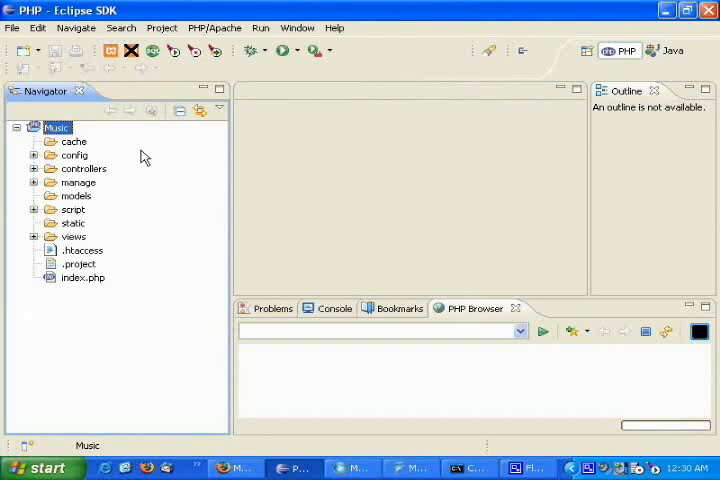
mouse_move(176, 283)
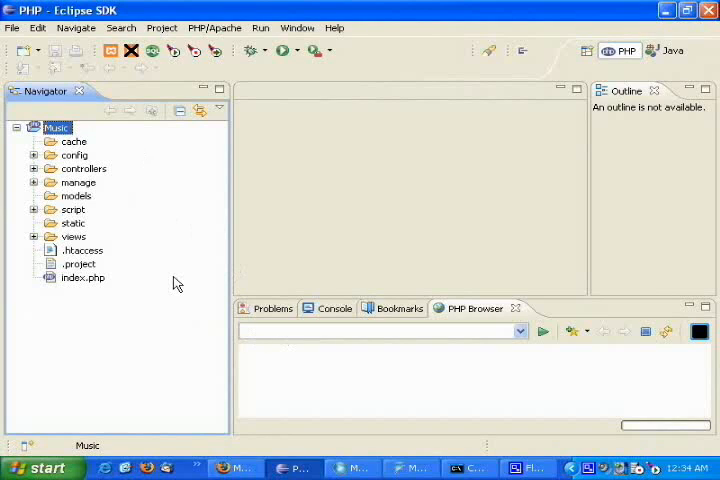
Switch to Firefox to view the FUSE welcome page at localhost/projects/Music
click(147, 468)
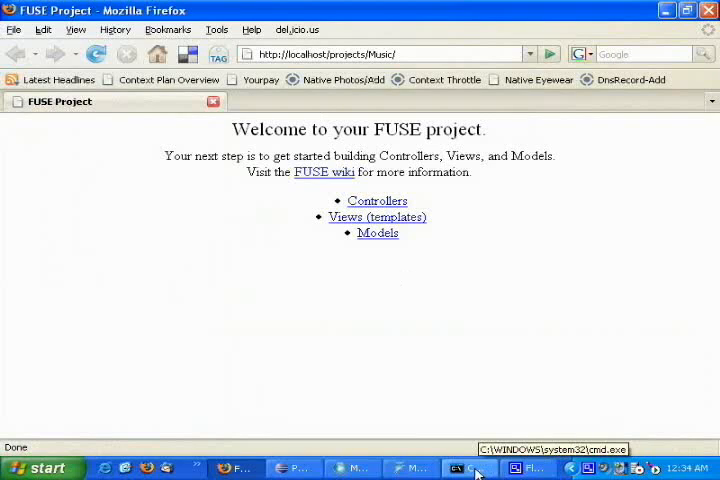
Change to D:\Example\Music\manage and type php model_view_controller.php ALL_TABLES
click(469, 467)
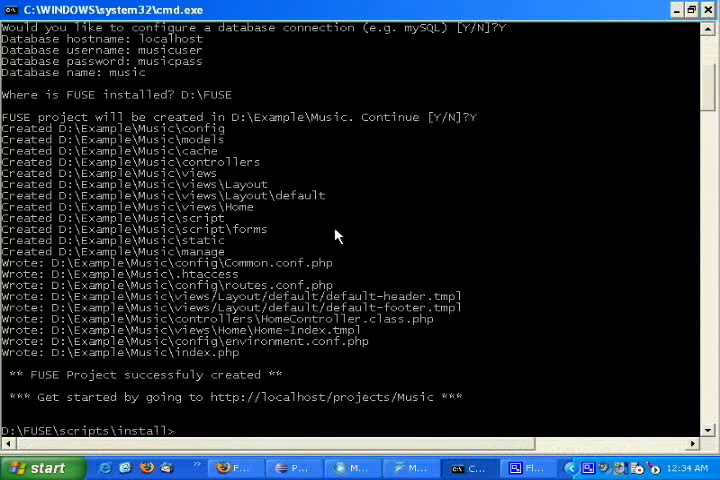
text(cd\exa)
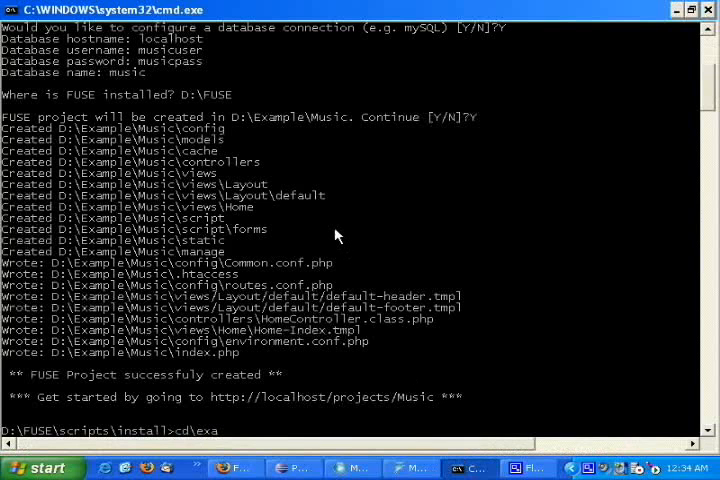
text(mple\)
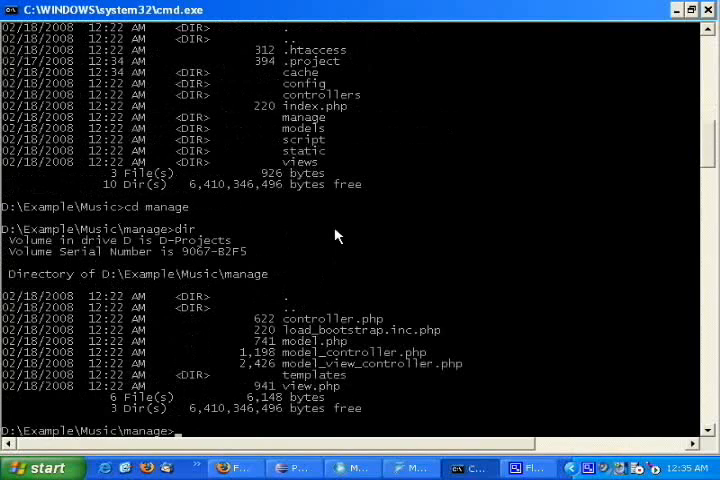
mouse_move(392, 219)
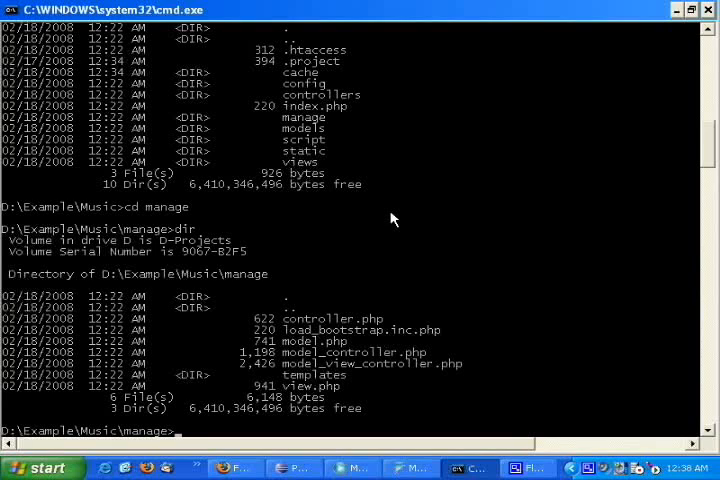
text(p)
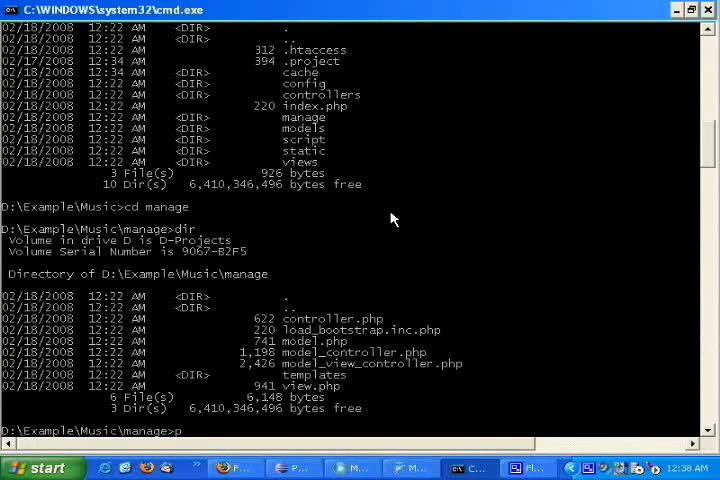
text(hp model_view_controller.php ALL)
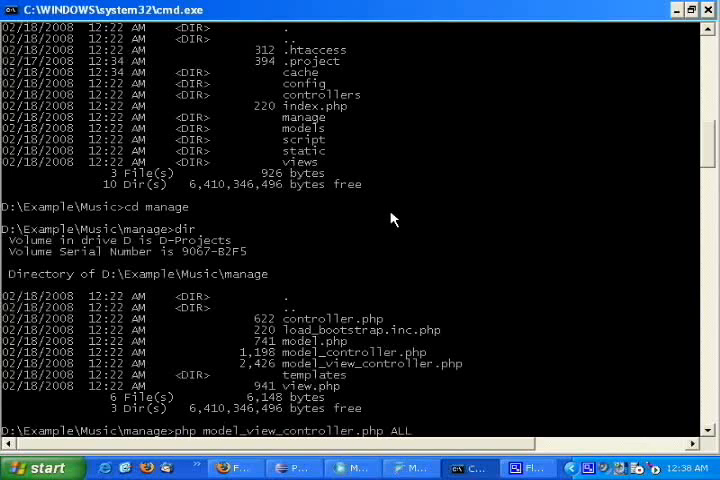
text(_TABLES)
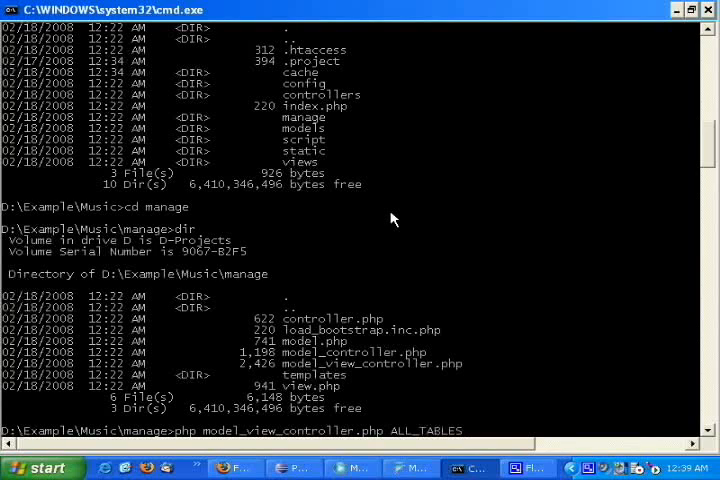
Run the ALL_TABLES generation and check the Album, Artist and RecordLabel classes
key(Return)
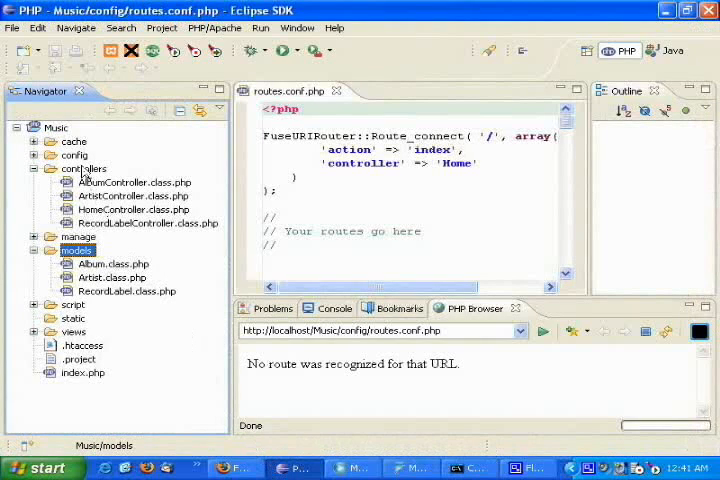
click(33, 331)
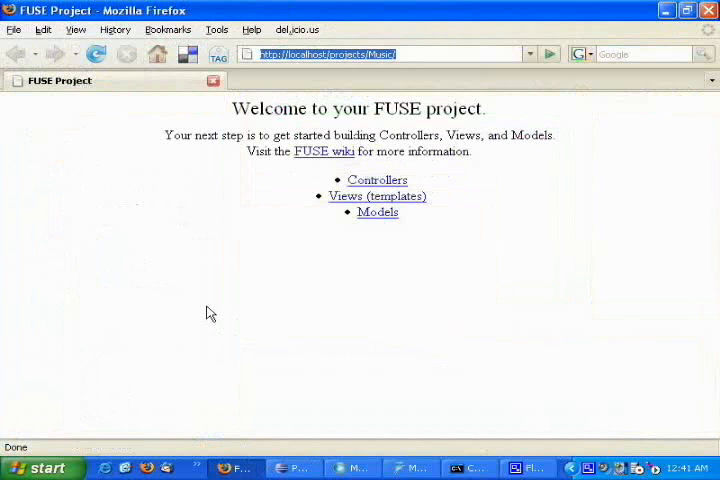
On RecordLabel/List, edit label 5 to 'new label' and save the changes
click(400, 54)
text(RecordLabel/List)
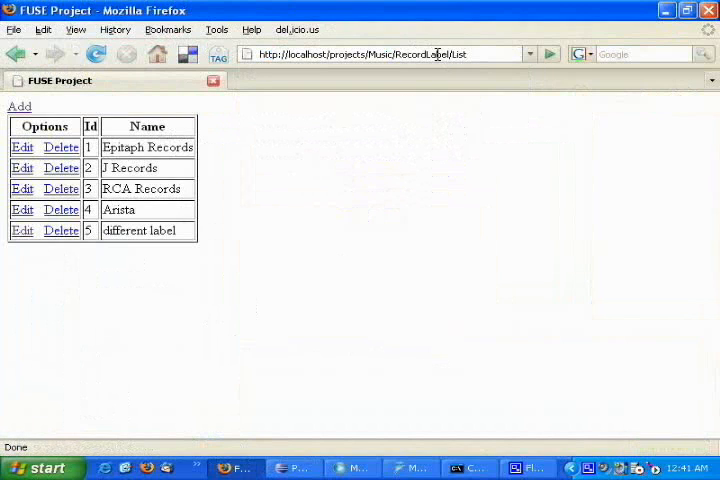
click(22, 230)
text(new)
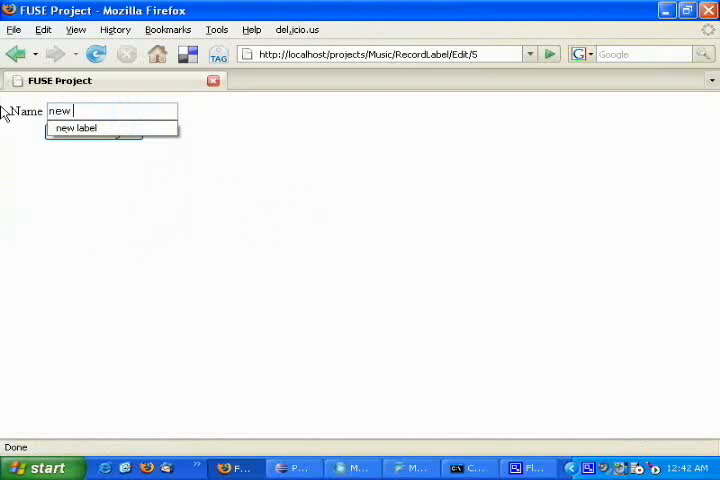
click(75, 127)
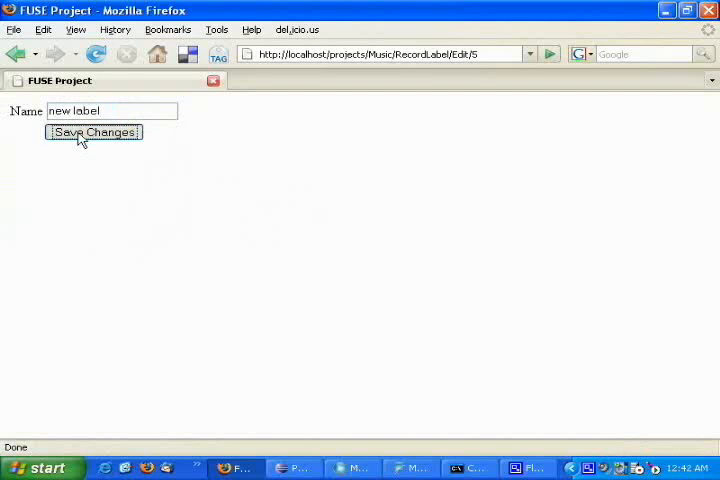
click(93, 132)
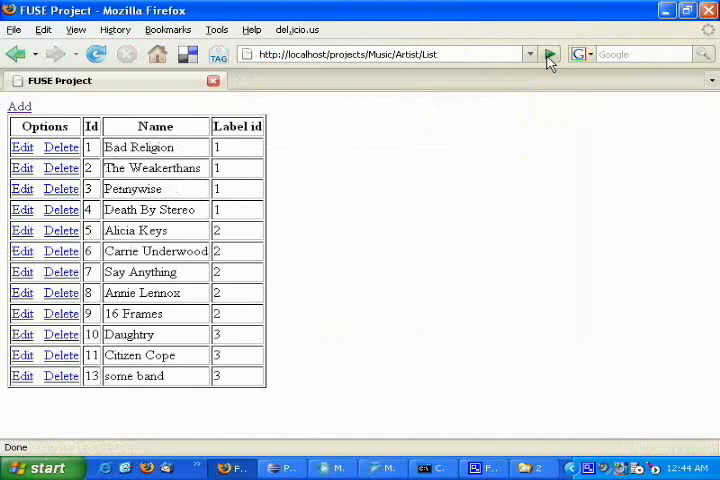
mouse_move(372, 149)
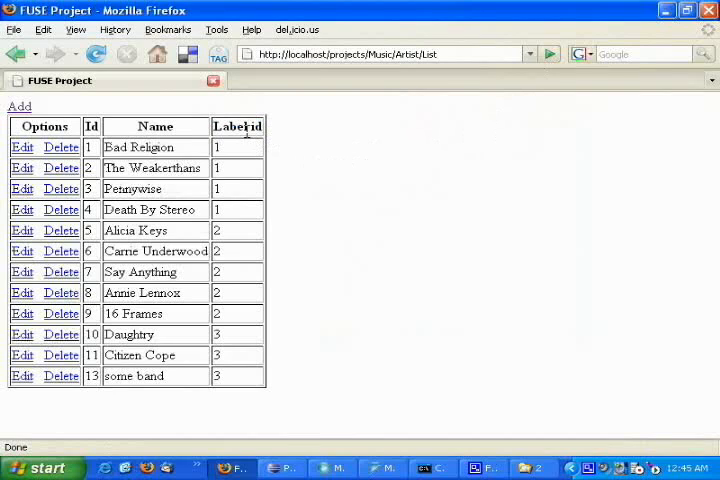
mouse_move(365, 155)
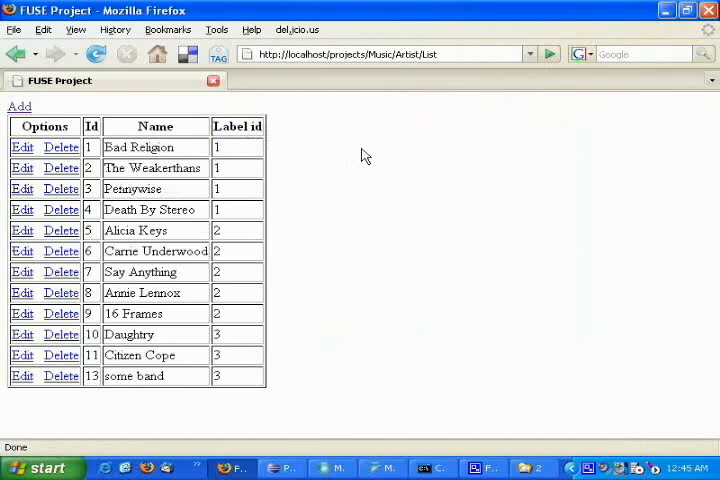
mouse_move(366, 397)
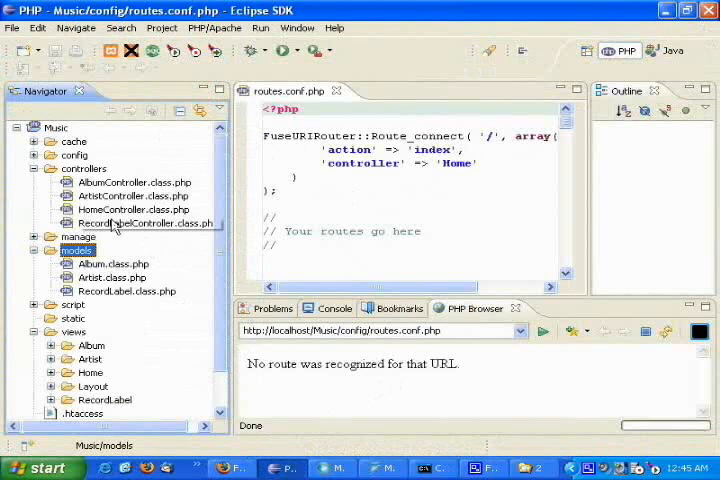
Open models/Artist.class.php and add $this->belongs_to('RecordLabel'); inside _Init()
click(111, 277)
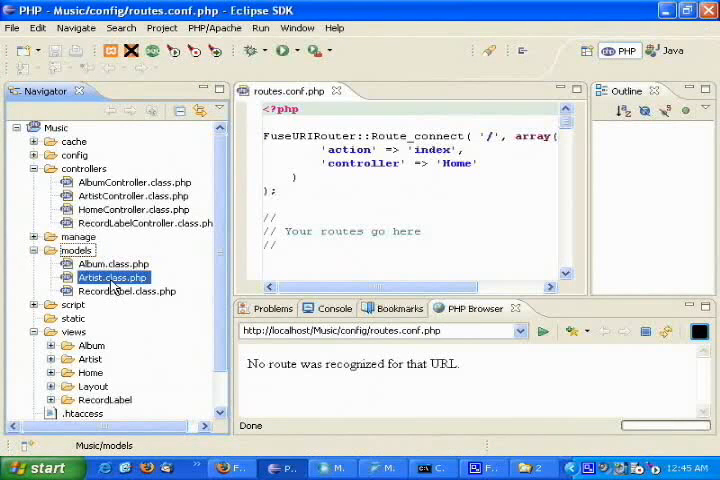
double_click(112, 277)
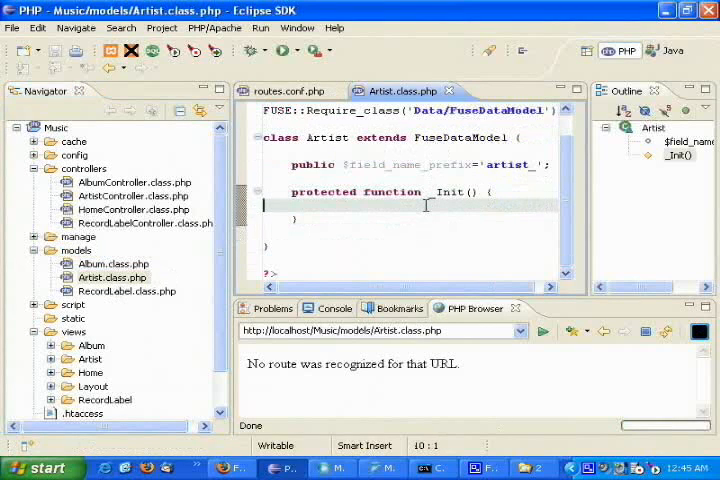
key(Return)
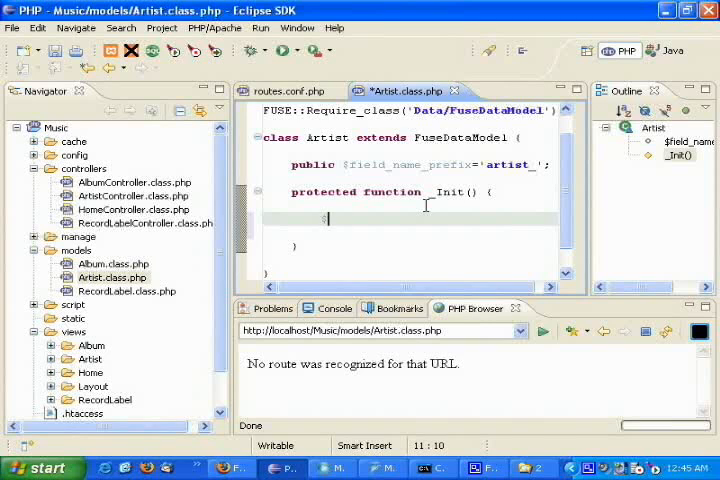
text($this->belongs_to('RecordLabel');)
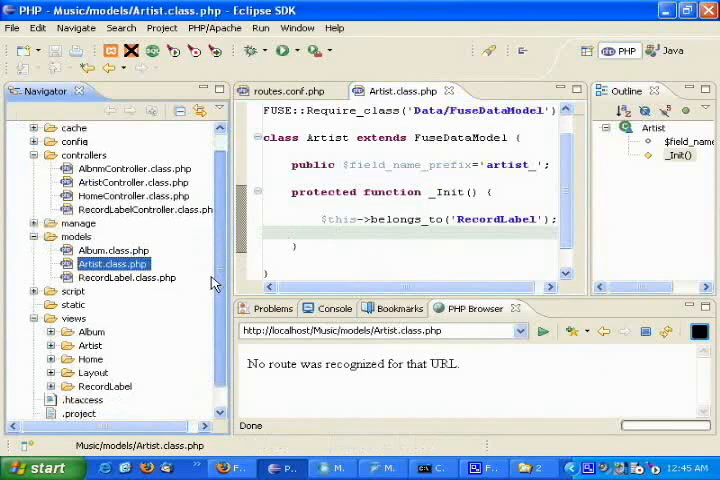
In ArtistController.class.php, write show_list() including record_label and calling parent::show_list
scroll(up, 3)
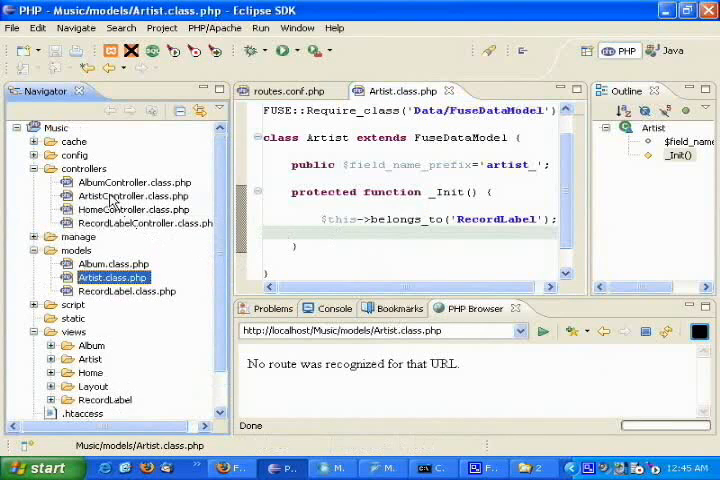
double_click(134, 195)
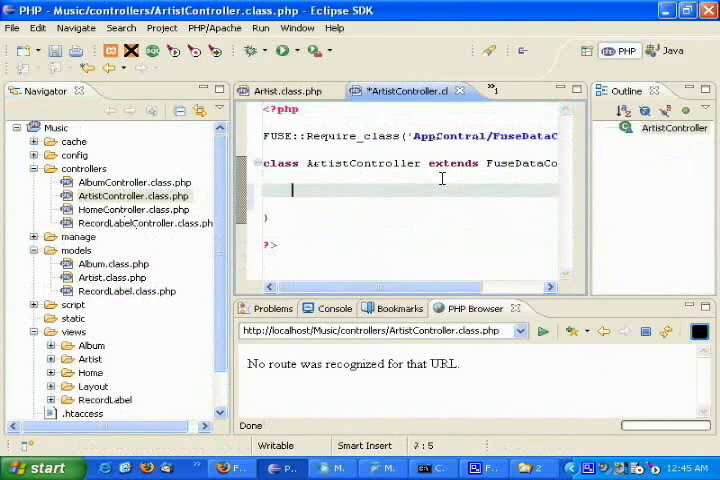
text(public function)
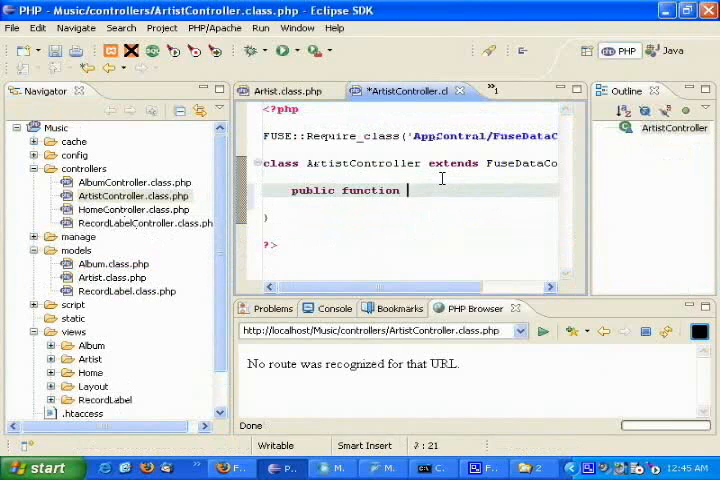
text(show_list() {)
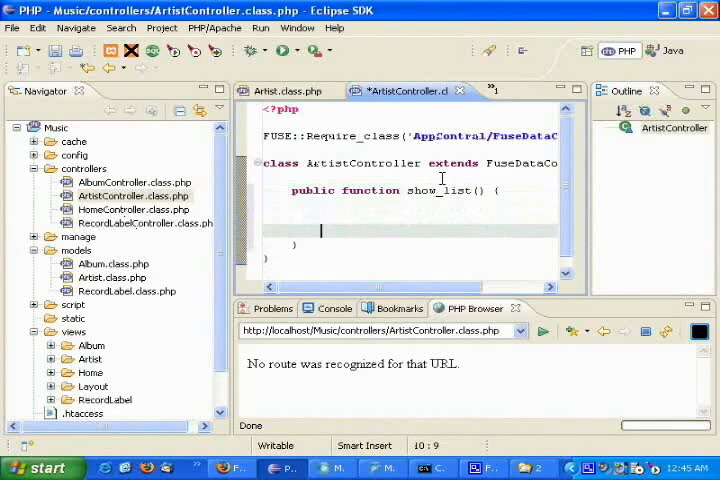
text($options['includ)
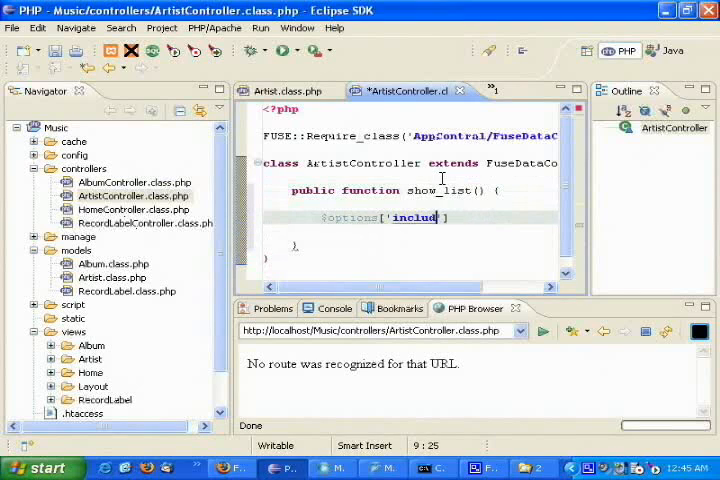
text(e'] =)
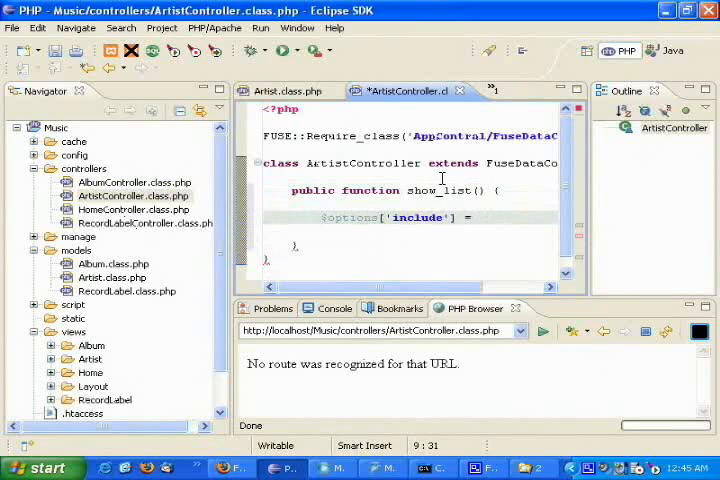
text('record l)
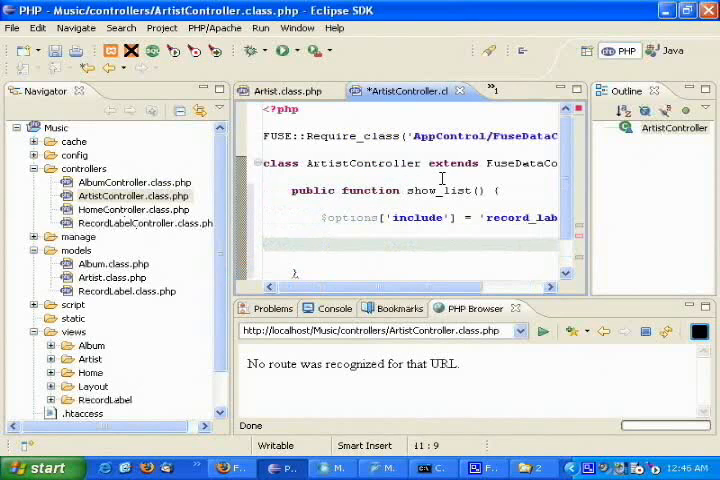
text(parent::show_list( $options );)
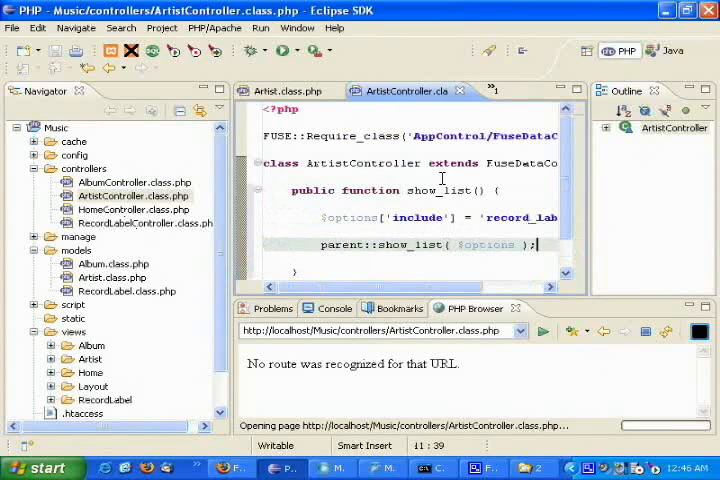
click(611, 127)
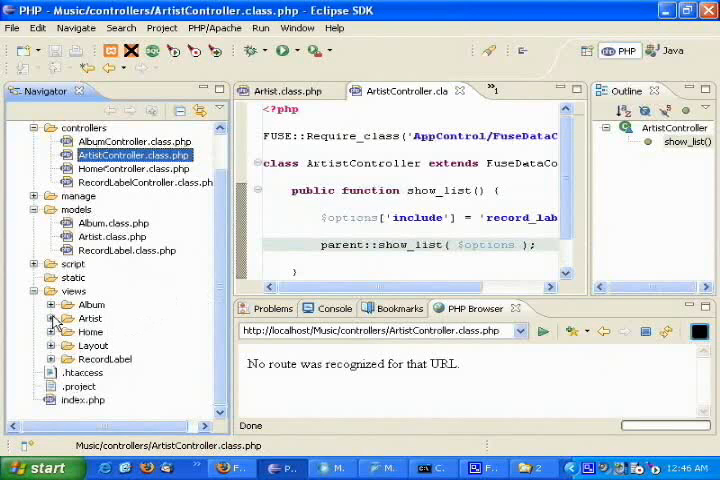
Bring up the context menu for the views > Artist folder in the Navigator
right_click(89, 318)
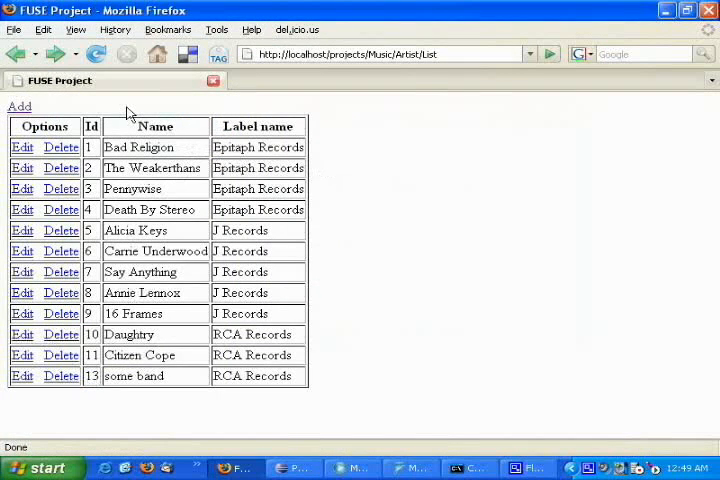
mouse_move(19, 107)
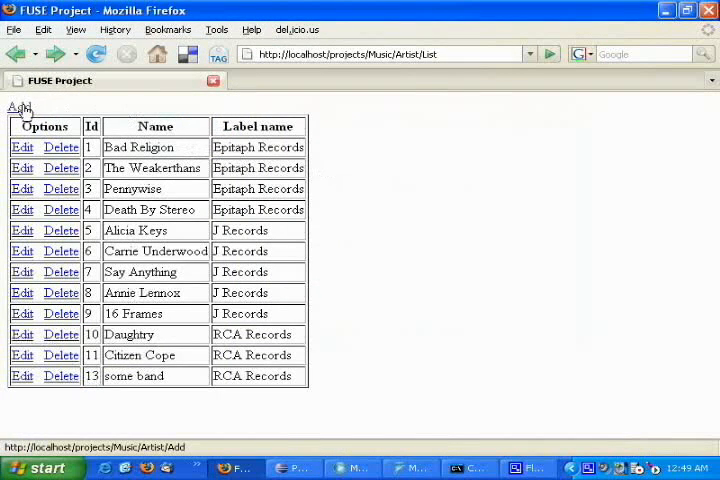
Check the artist list's label names and go to the Add artist page
click(18, 107)
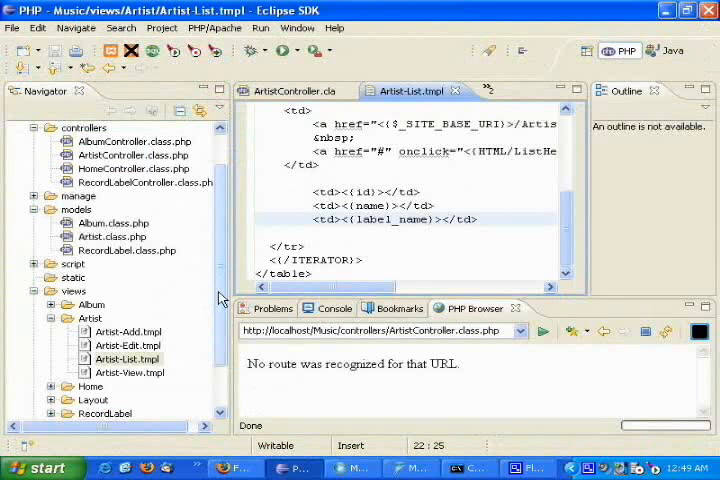
Open Artist-Edit.tmpl in the Text Editor and scroll to the label_id field
click(127, 358)
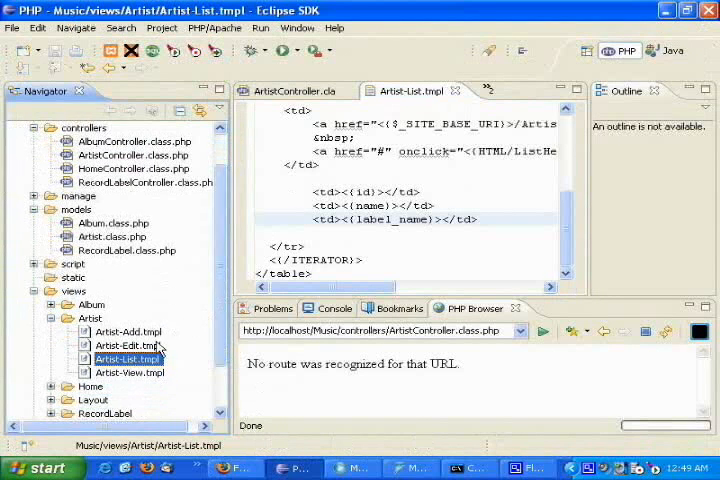
right_click(126, 345)
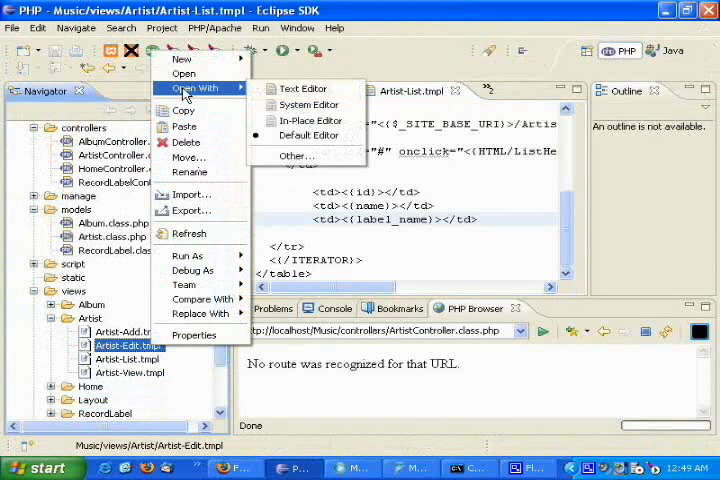
click(303, 88)
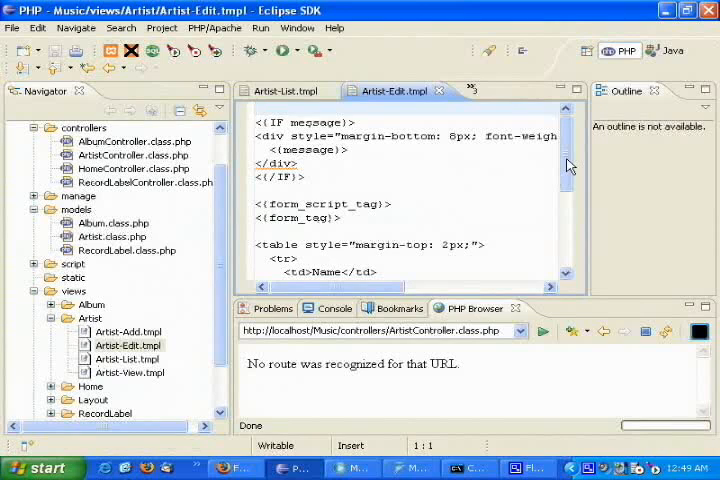
scroll(down, 3)
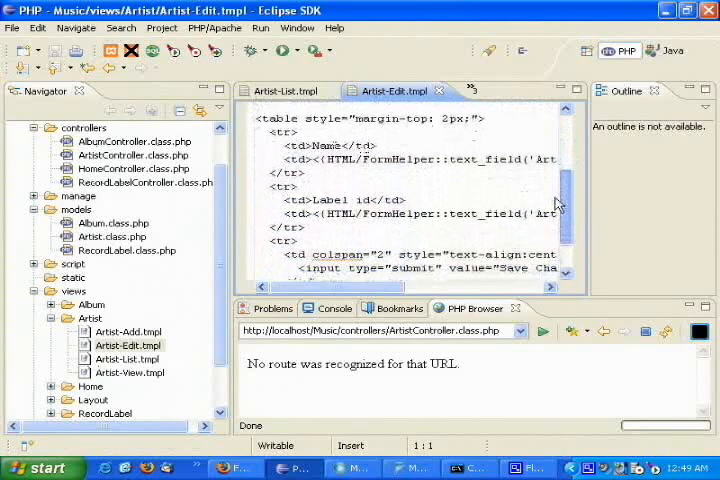
scroll(down, 3)
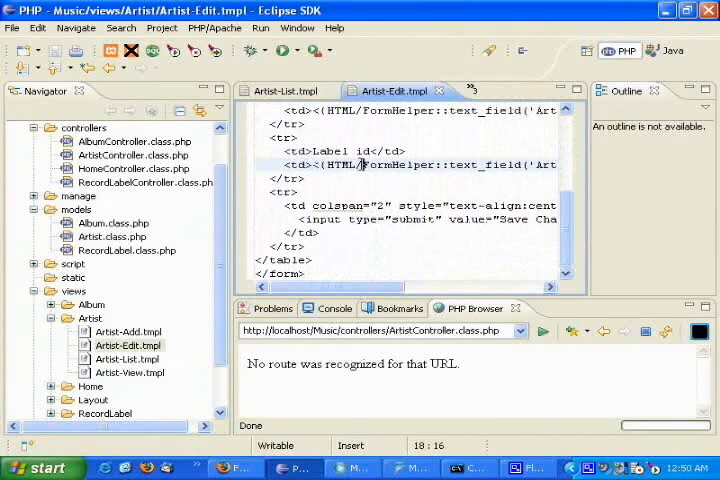
mouse_move(372, 197)
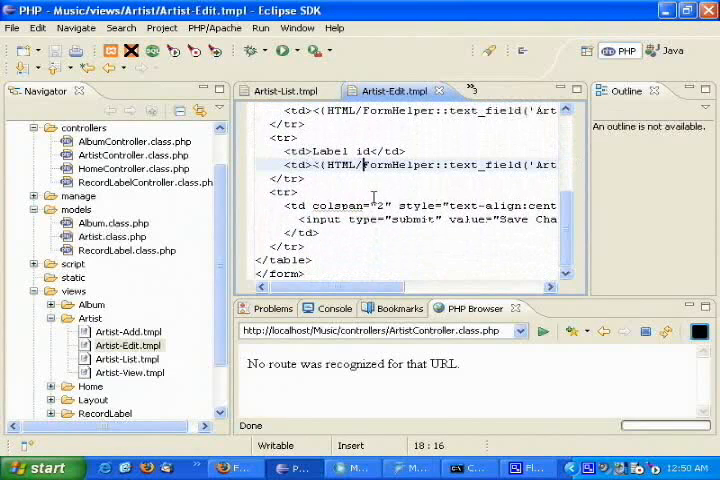
Replace text_field('Artist','label_id') with Select_all('RecordLabel','name','id', …)
scroll(right, 3)
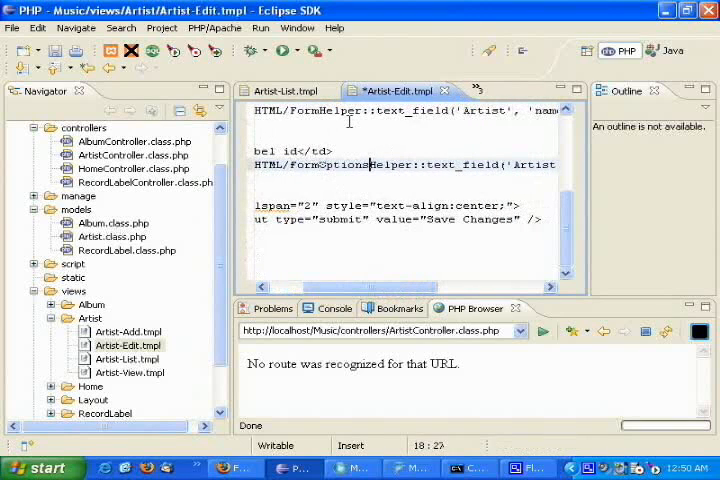
scroll(right, 3)
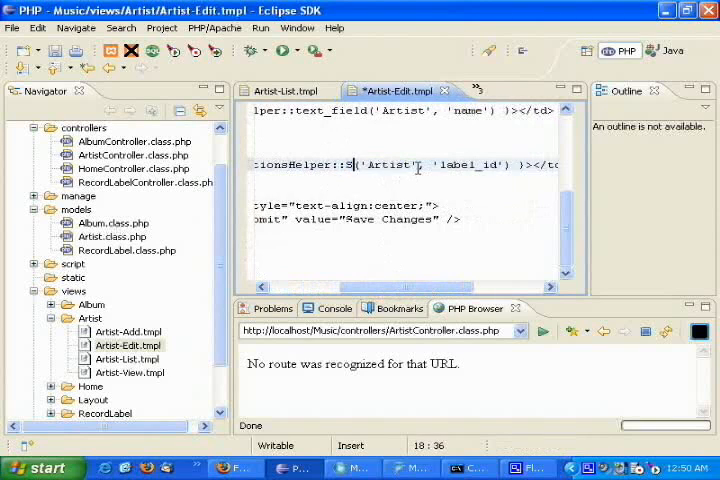
text(elect_all)
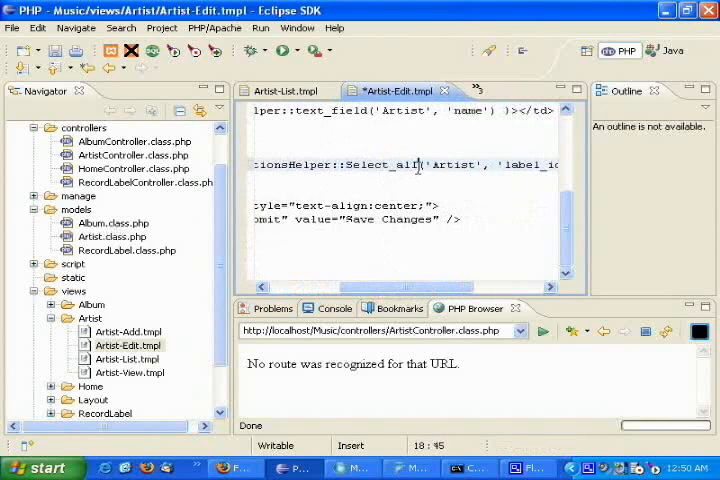
double_click(455, 165)
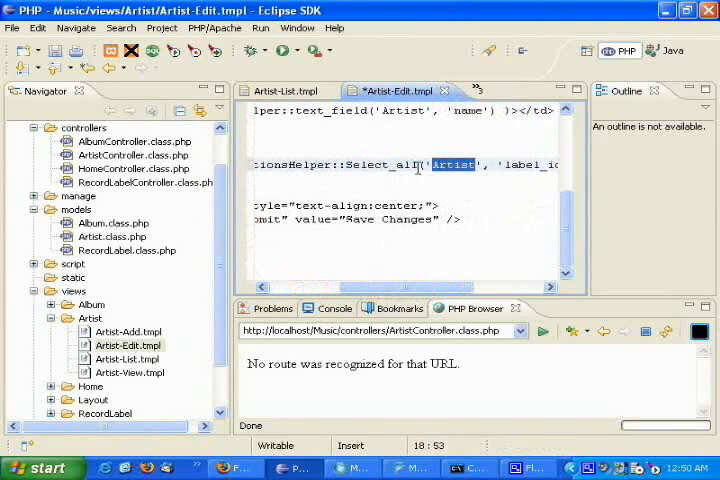
text(RecordLabel', 'label_id') )></td>)
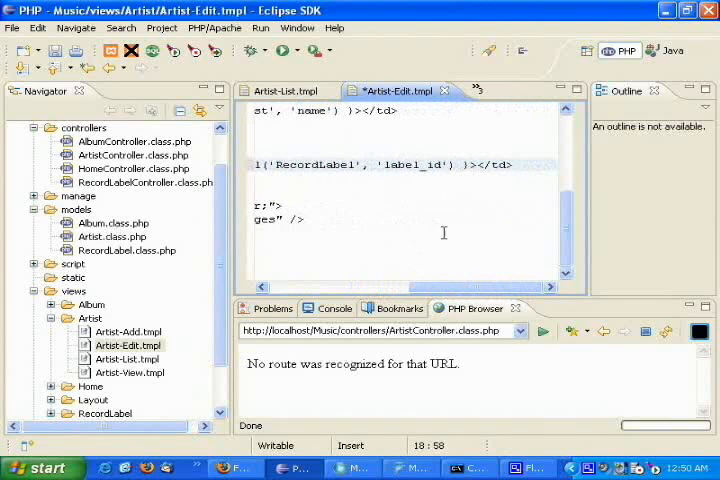
double_click(408, 164)
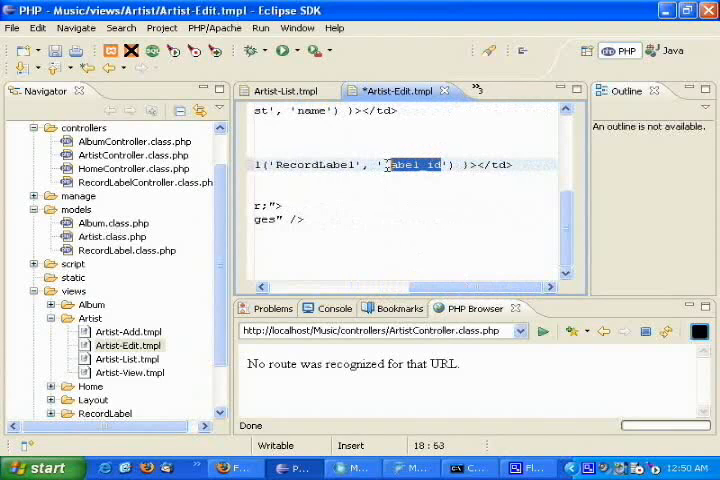
mouse_move(445, 91)
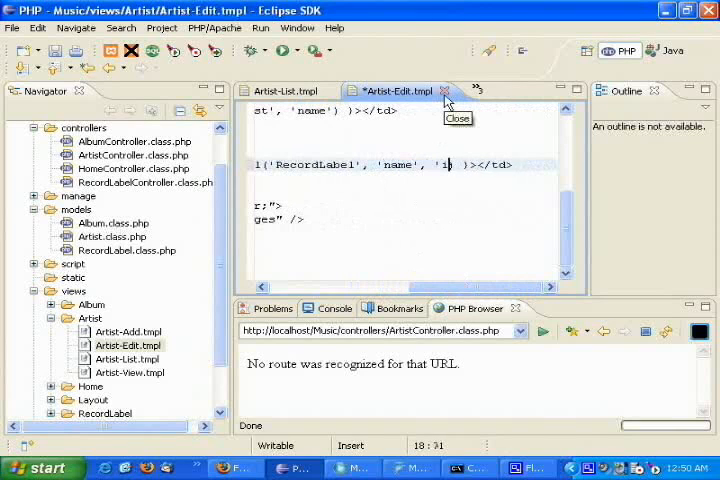
text(d',)
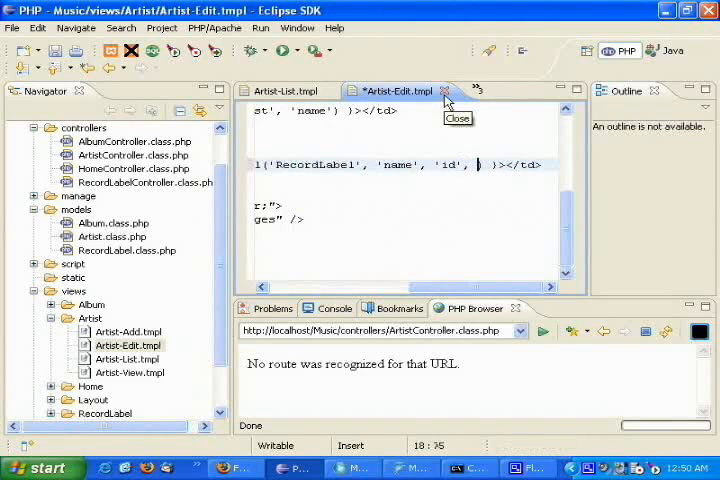
mouse_move(447, 103)
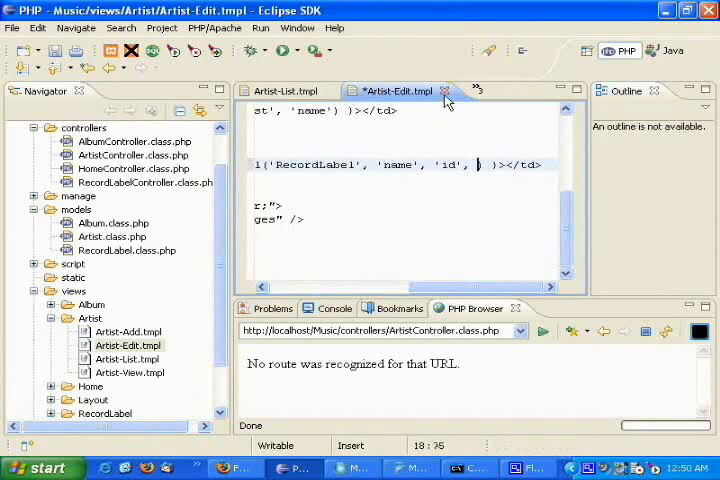
mouse_move(478, 164)
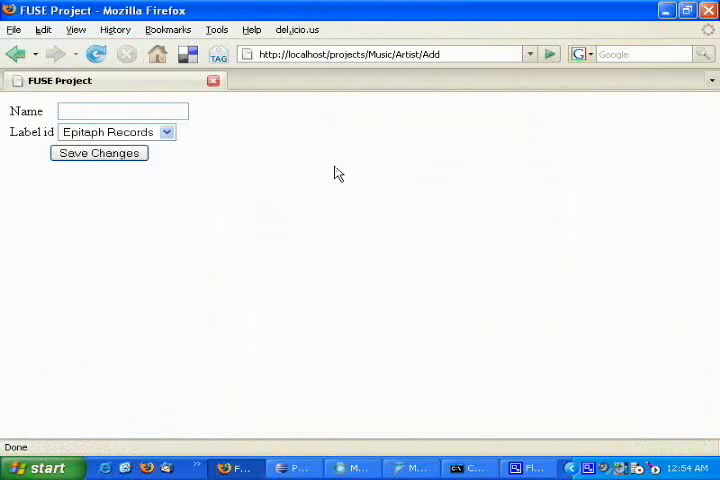
Add the artist 'new band' with label RCA Records and save
click(166, 131)
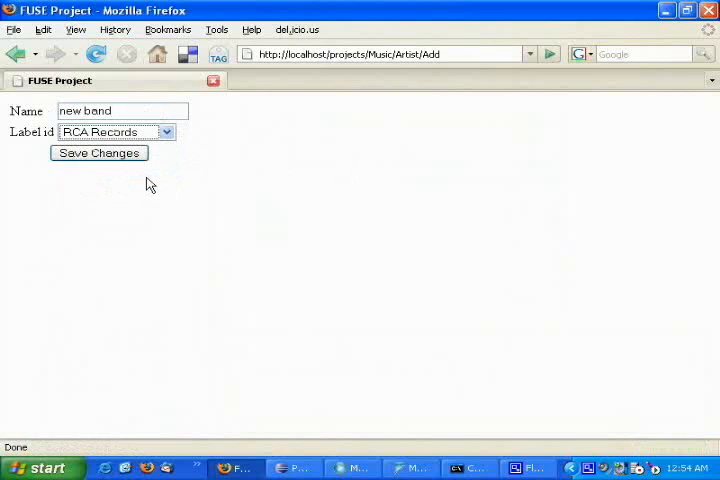
click(98, 153)
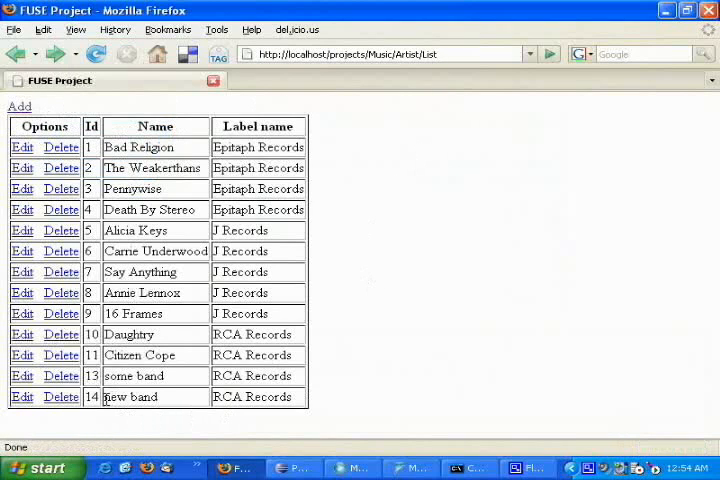
mouse_move(437, 308)
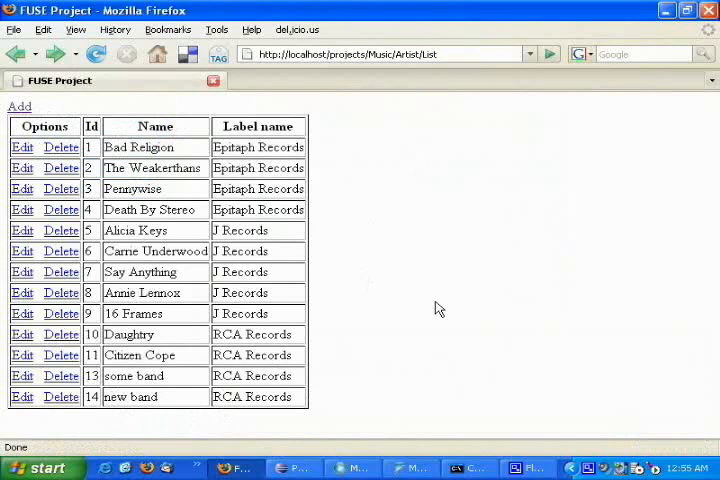